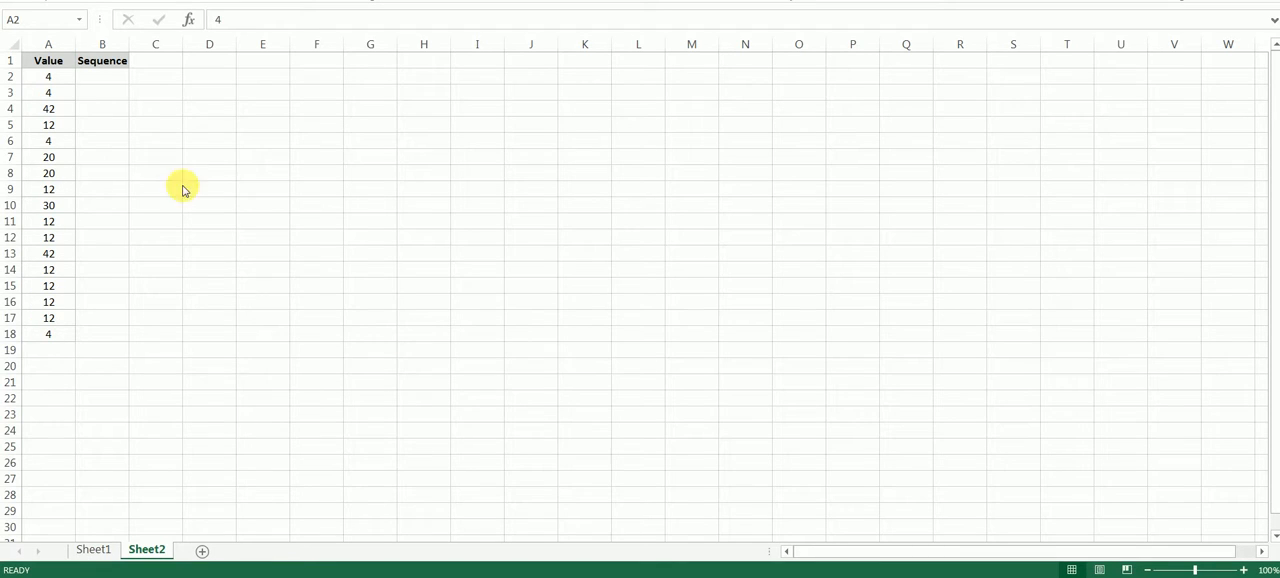
pyautogui.moveTo(92, 548)
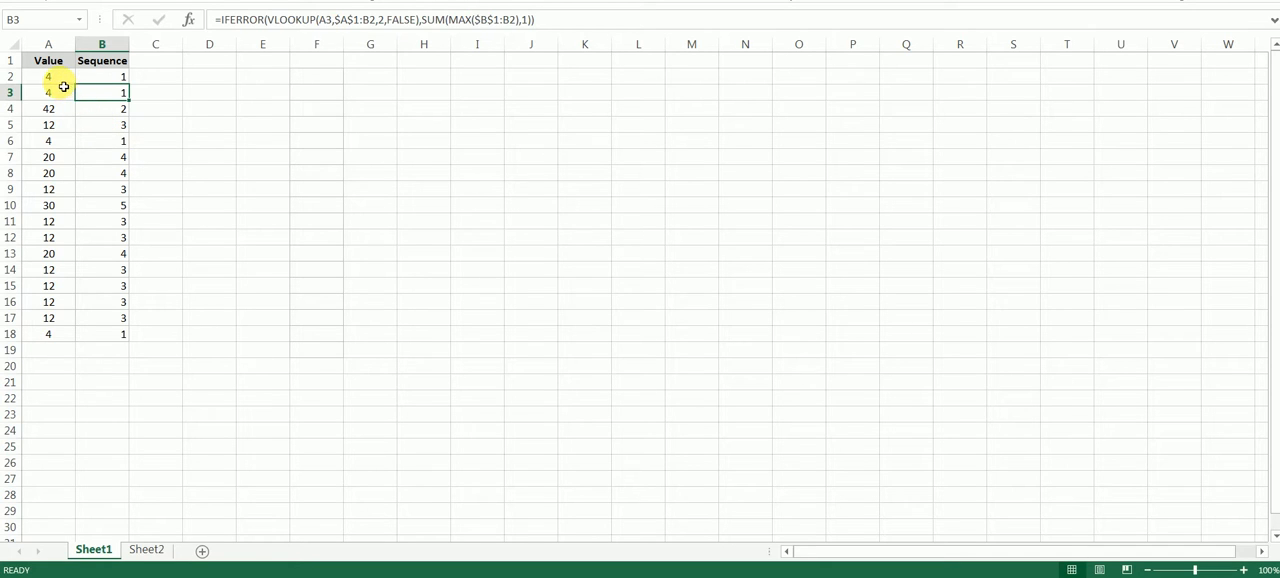
# Step: Inspect the values in A2–A4 and their IFERROR/VLOOKUP sequence formulas in B2–B4 on Sheet1
pyautogui.click(48, 76)
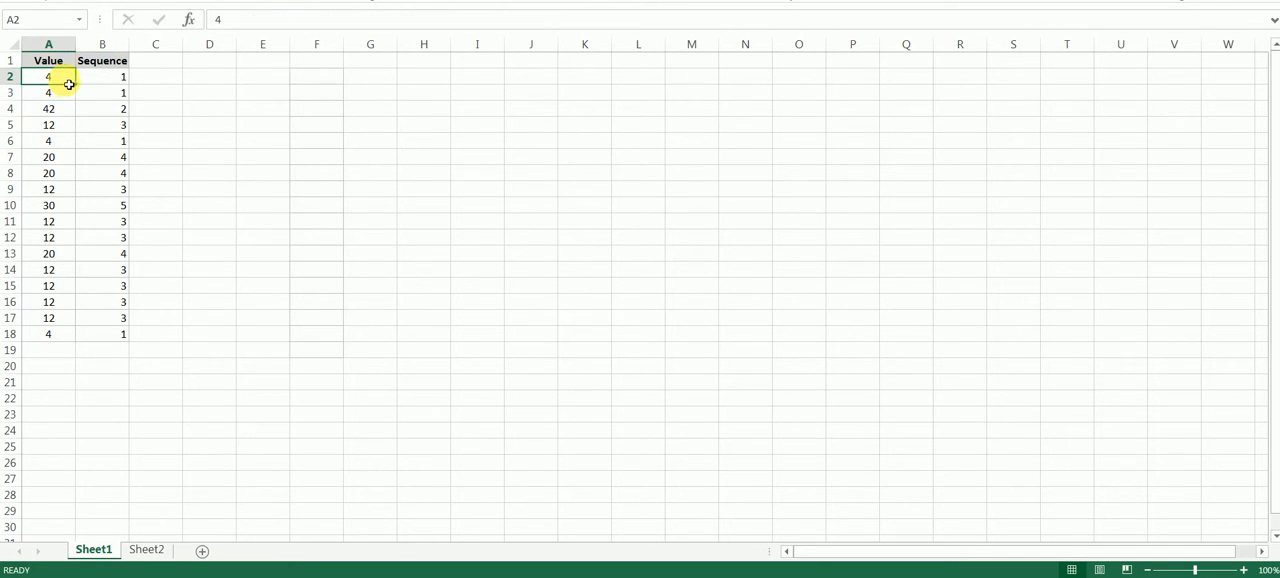
pyautogui.click(100, 76)
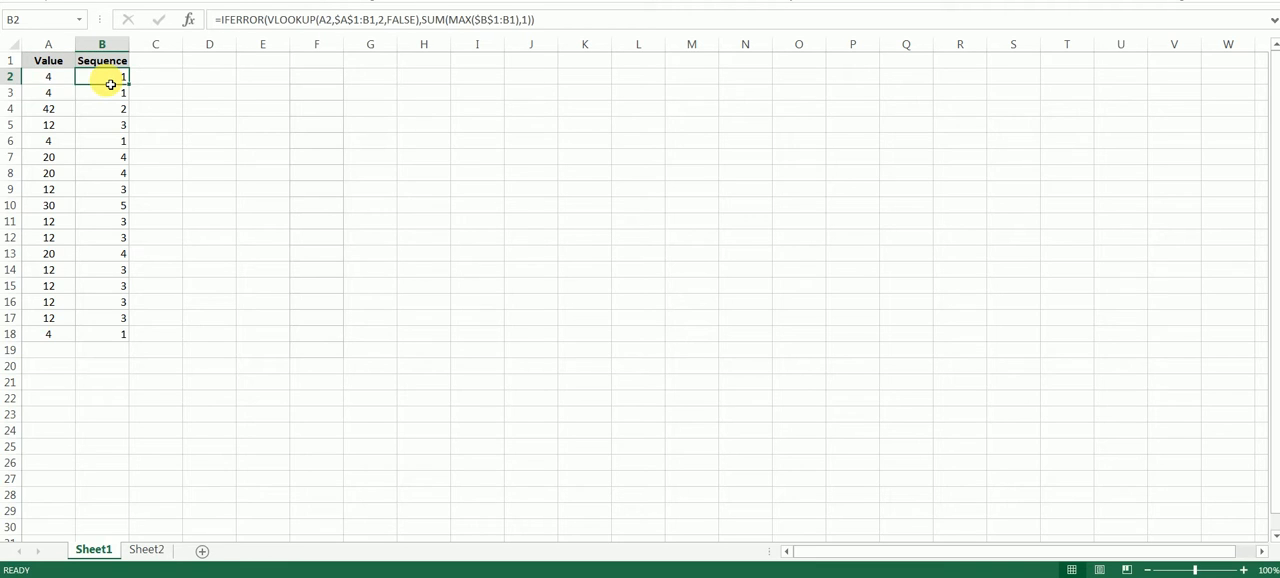
pyautogui.moveTo(48, 92)
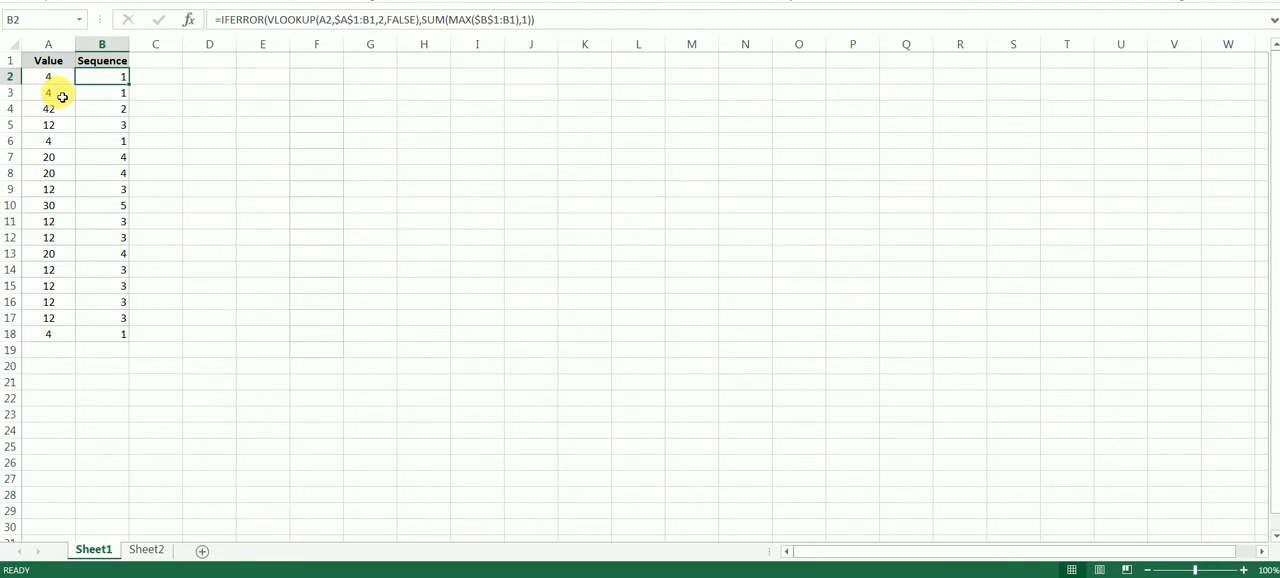
pyautogui.click(48, 92)
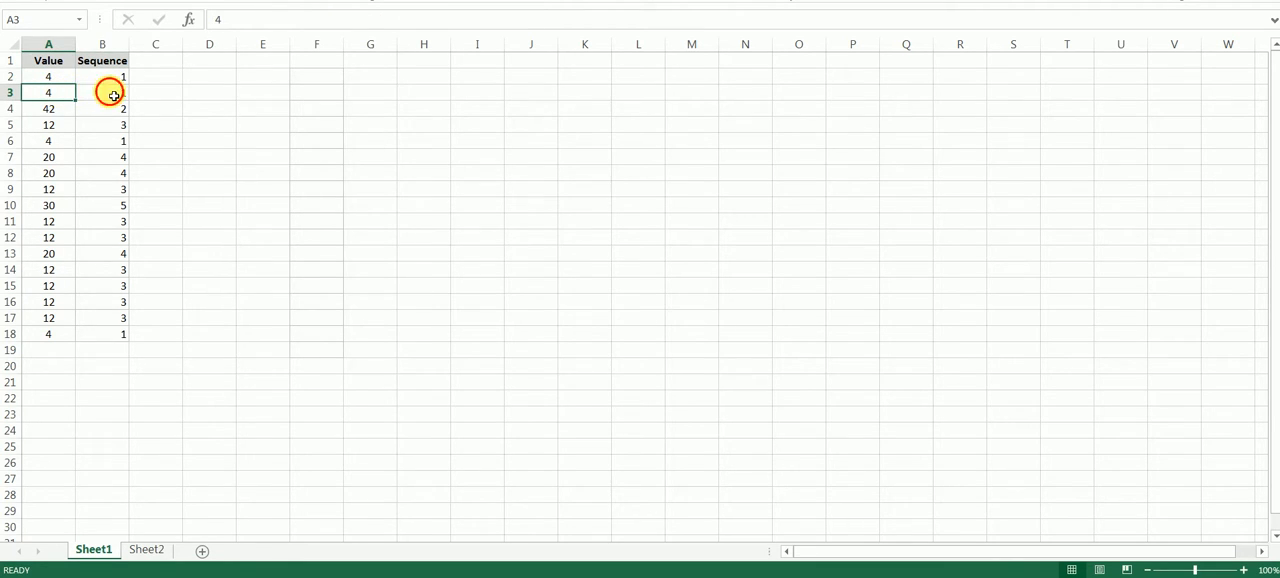
pyautogui.click(100, 92)
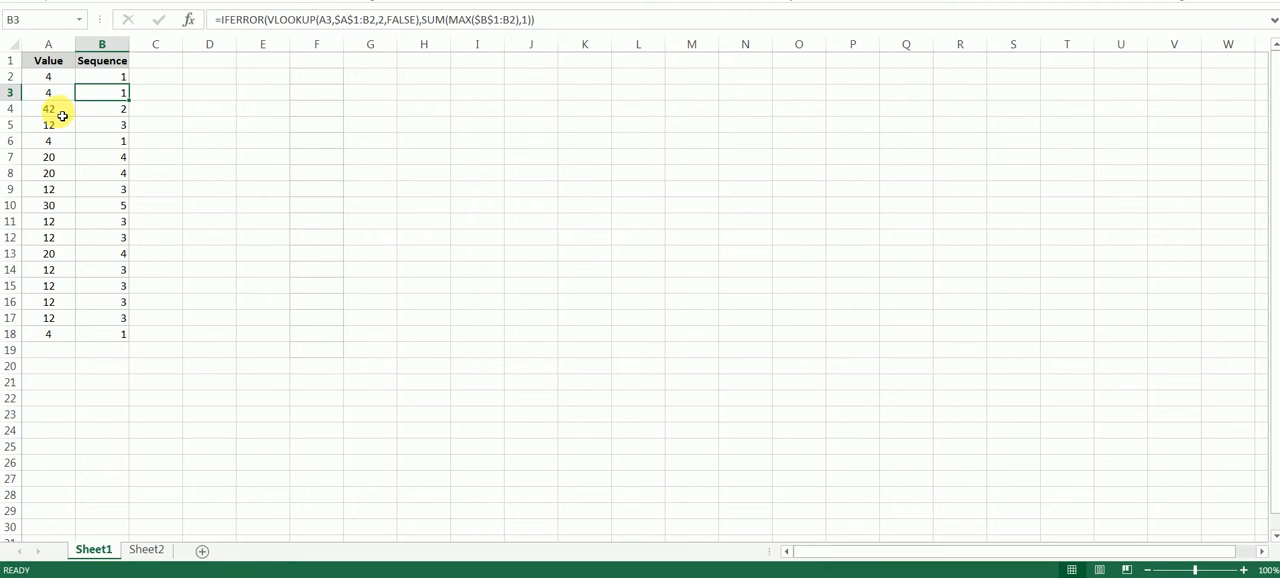
pyautogui.click(100, 108)
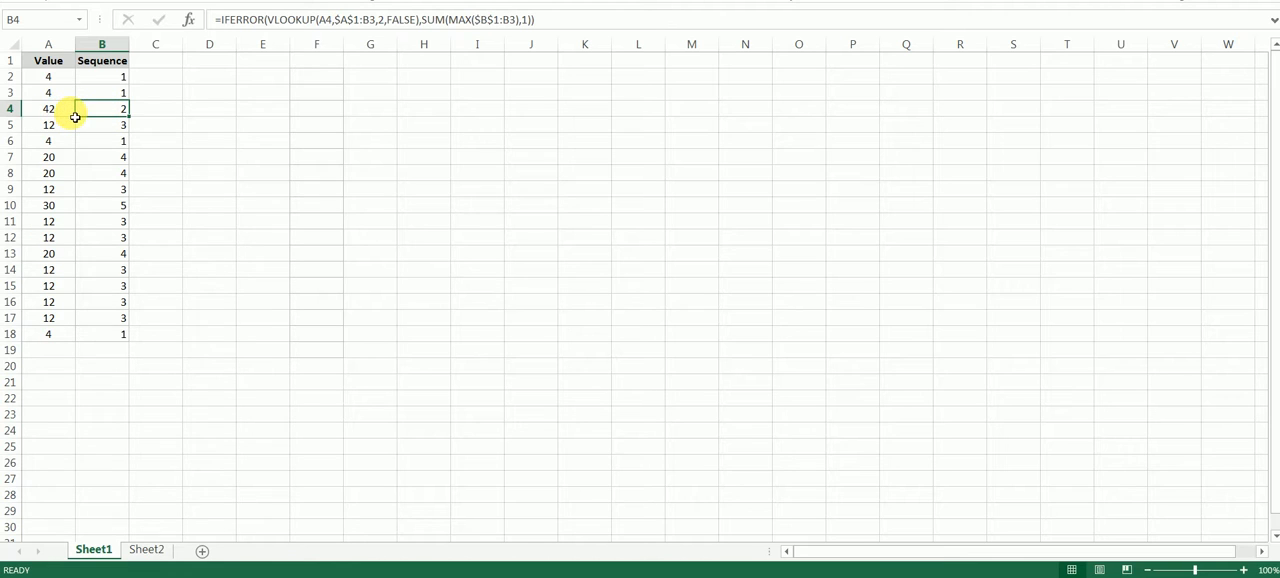
pyautogui.moveTo(102, 180)
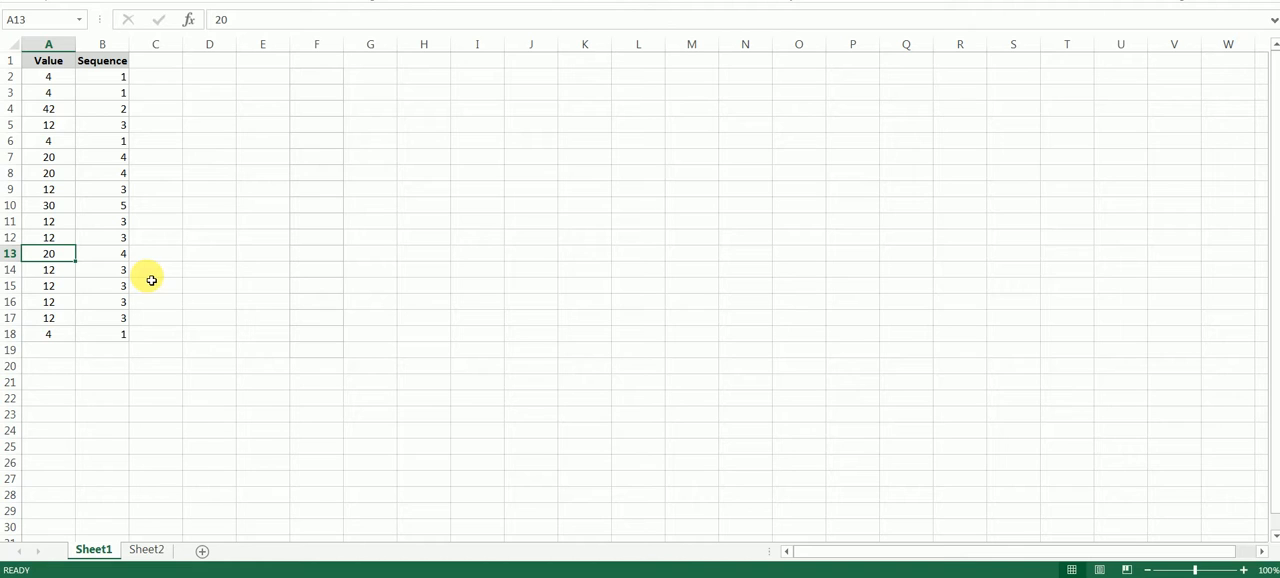
# Step: Check the recalculated sequence 2 in B13 after A13 became 42, then return to Sheet2
pyautogui.click(100, 252)
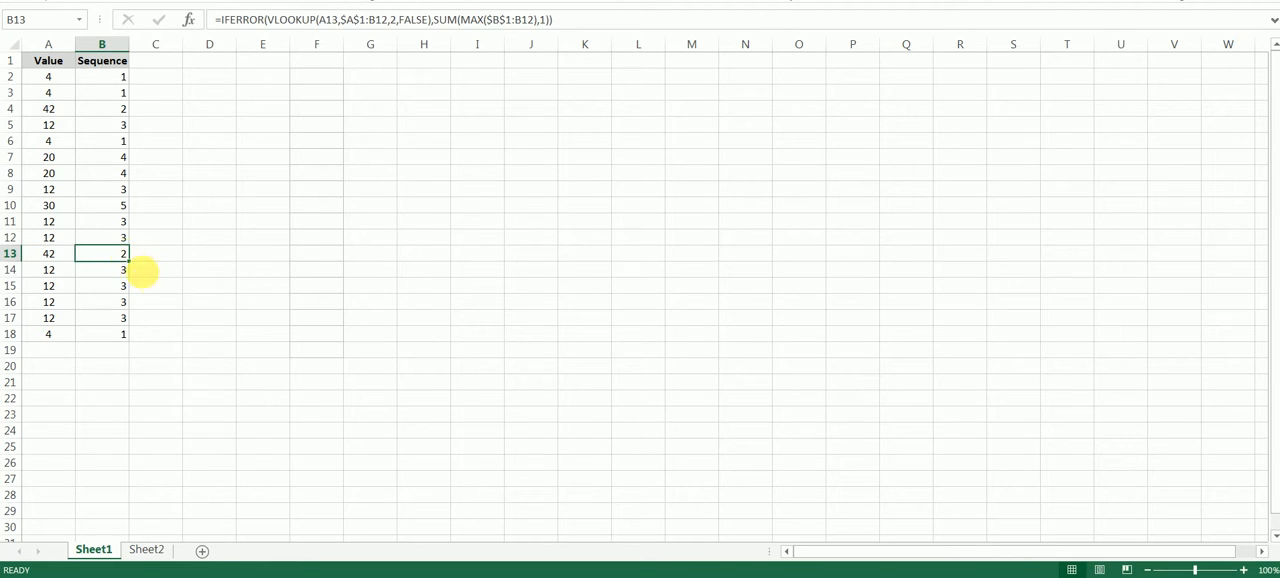
pyautogui.moveTo(158, 286)
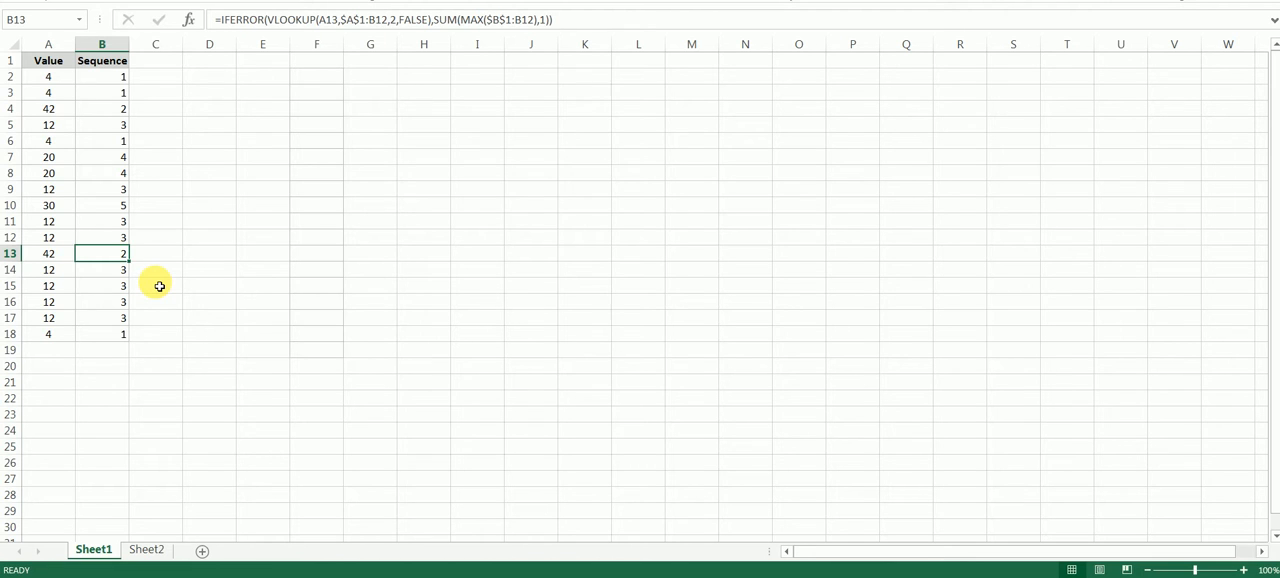
pyautogui.click(146, 548)
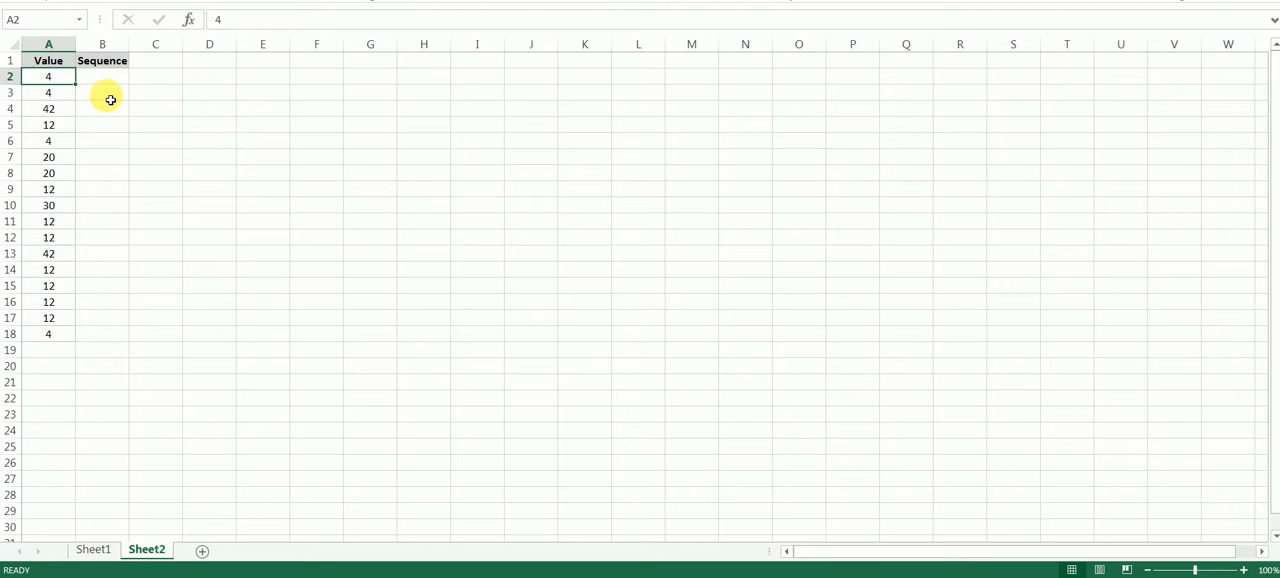
# Step: Start B2 with =IFERROR(VLOOKUP( using A2 as the lookup value
pyautogui.click(100, 76)
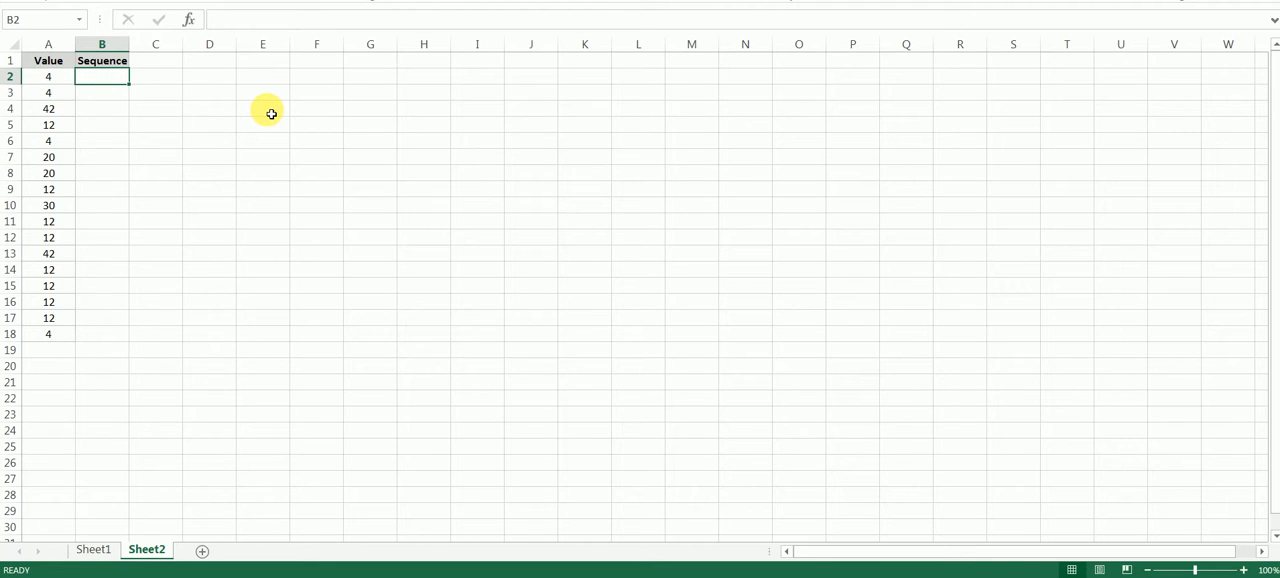
pyautogui.write('=if')
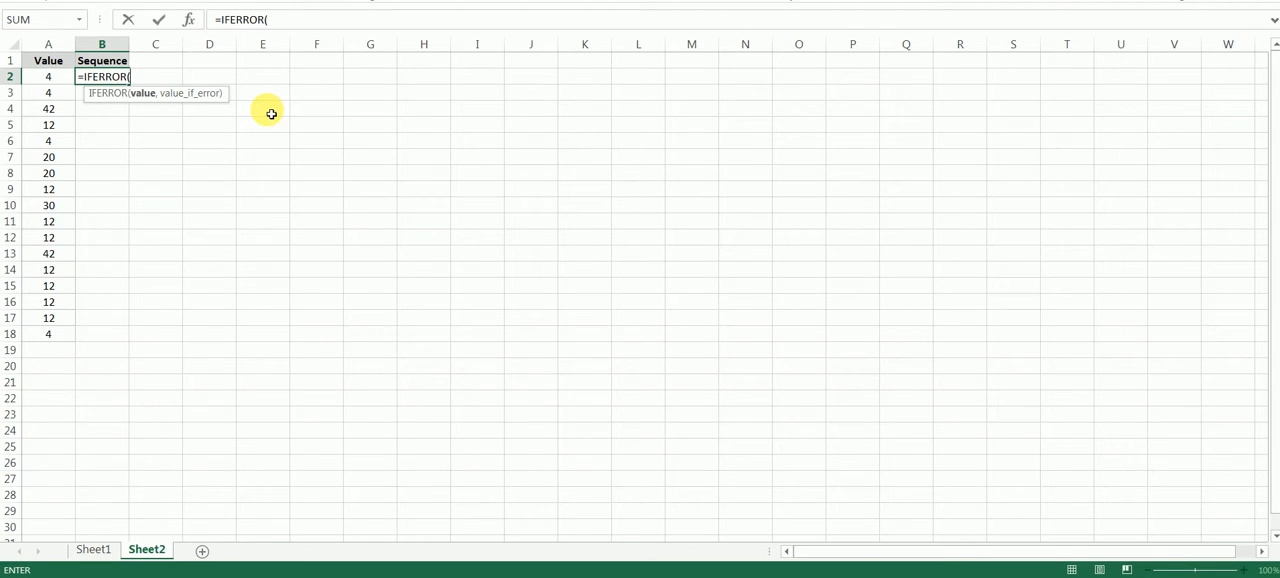
pyautogui.write('VLOOKUP(')
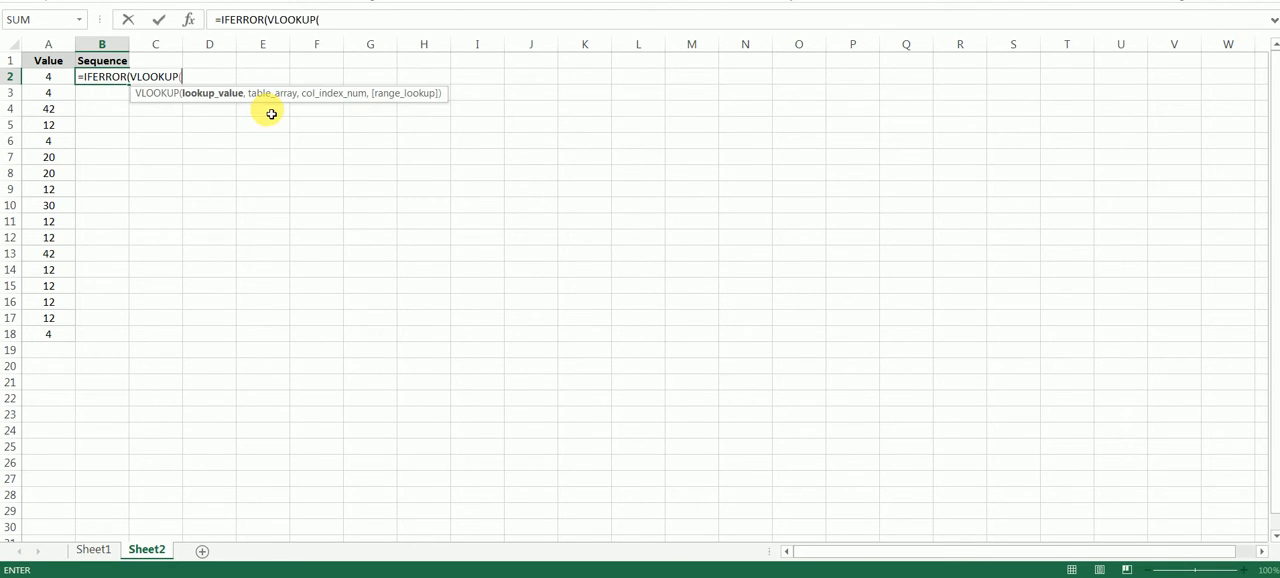
pyautogui.moveTo(240, 112)
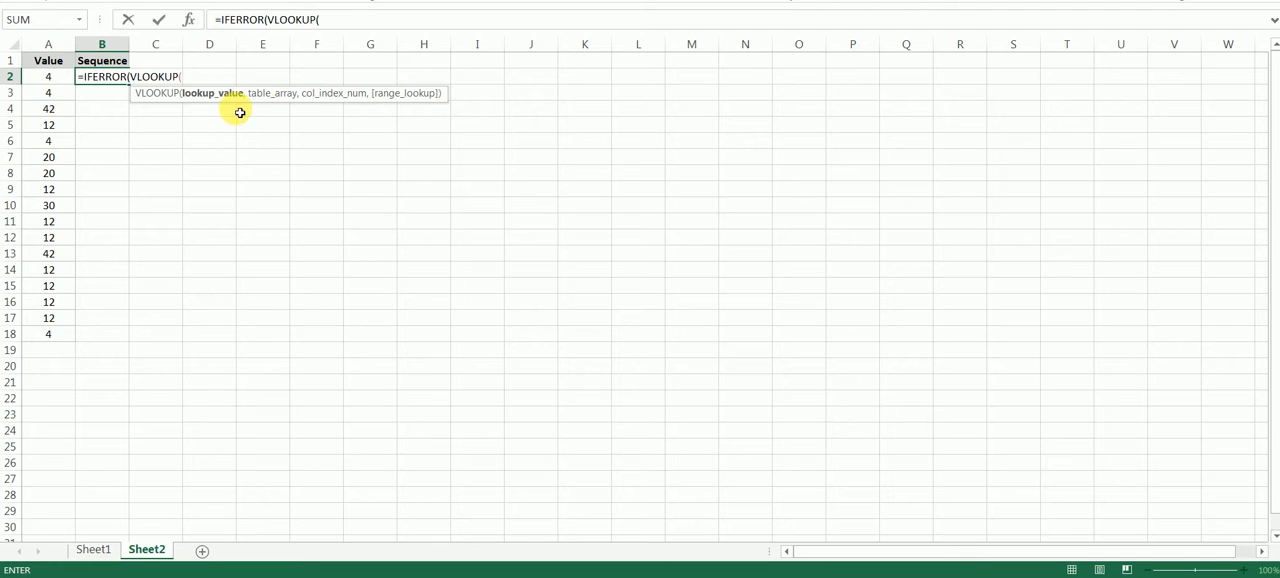
pyautogui.click(48, 76)
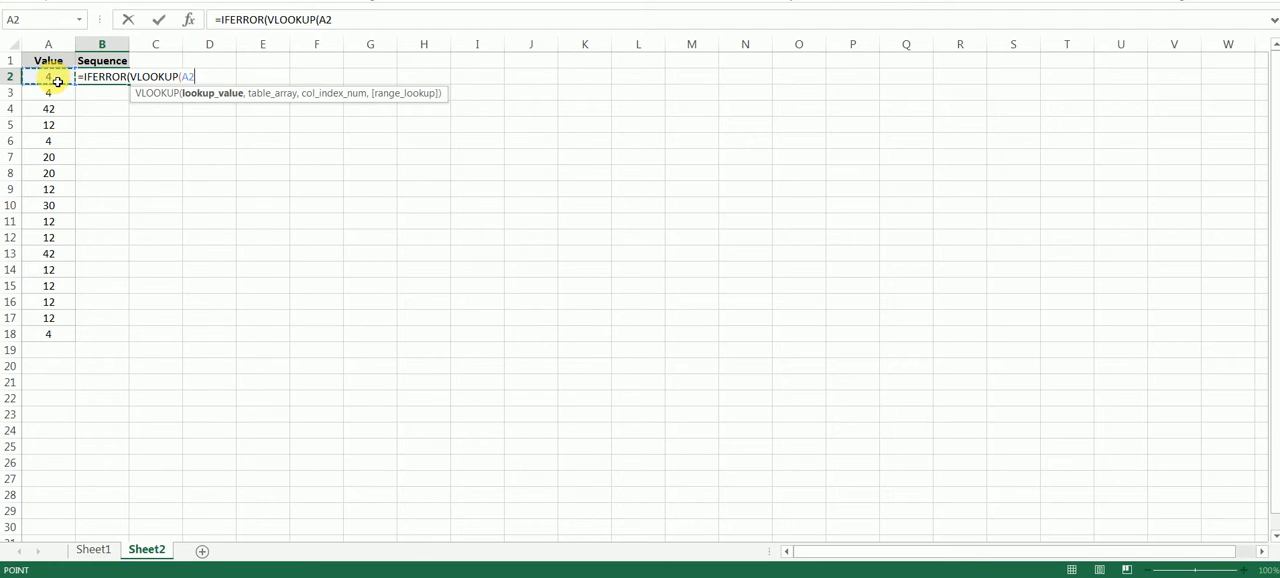
pyautogui.write(',')
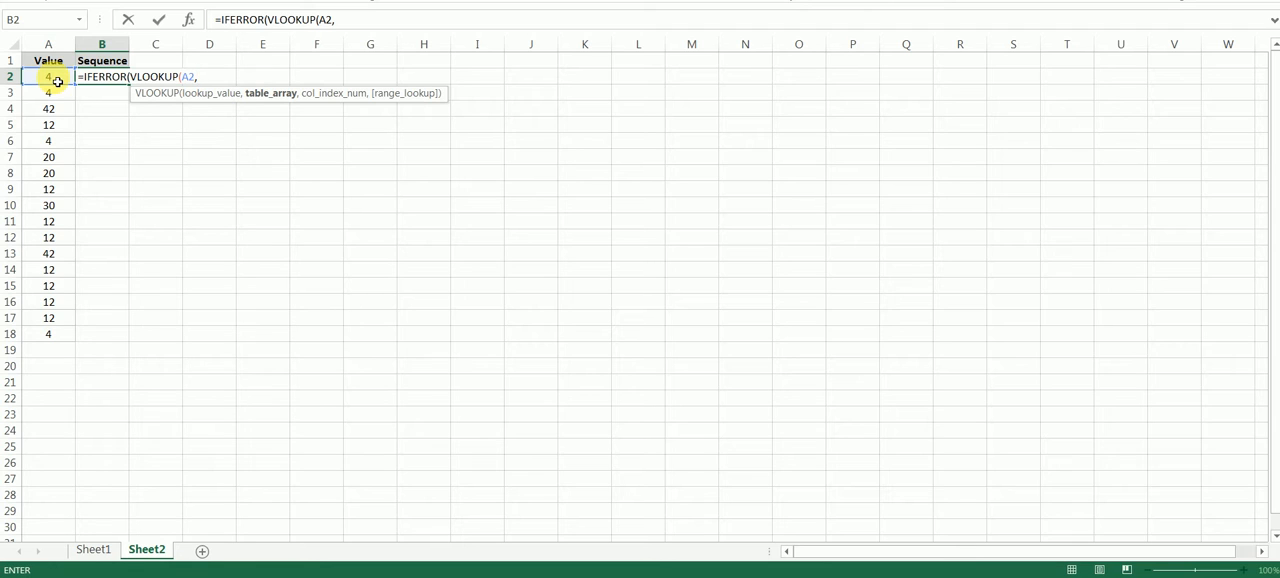
# Step: Complete the VLOOKUP with table $A$1:B1, column 2 and FALSE for exact match
pyautogui.write('A')
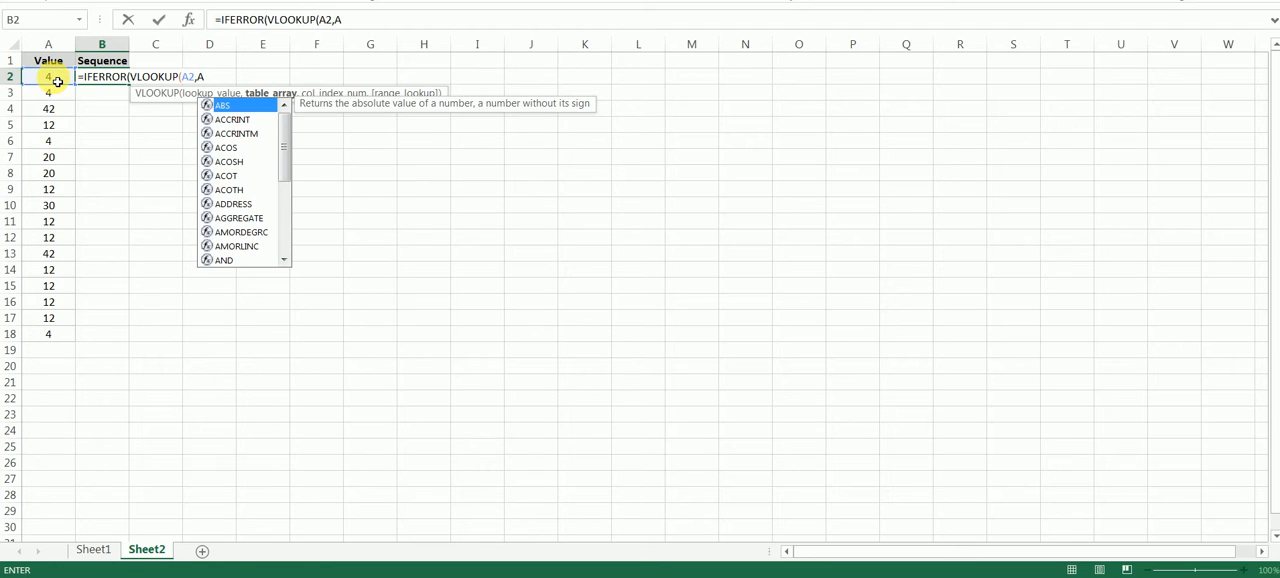
pyautogui.write('1')
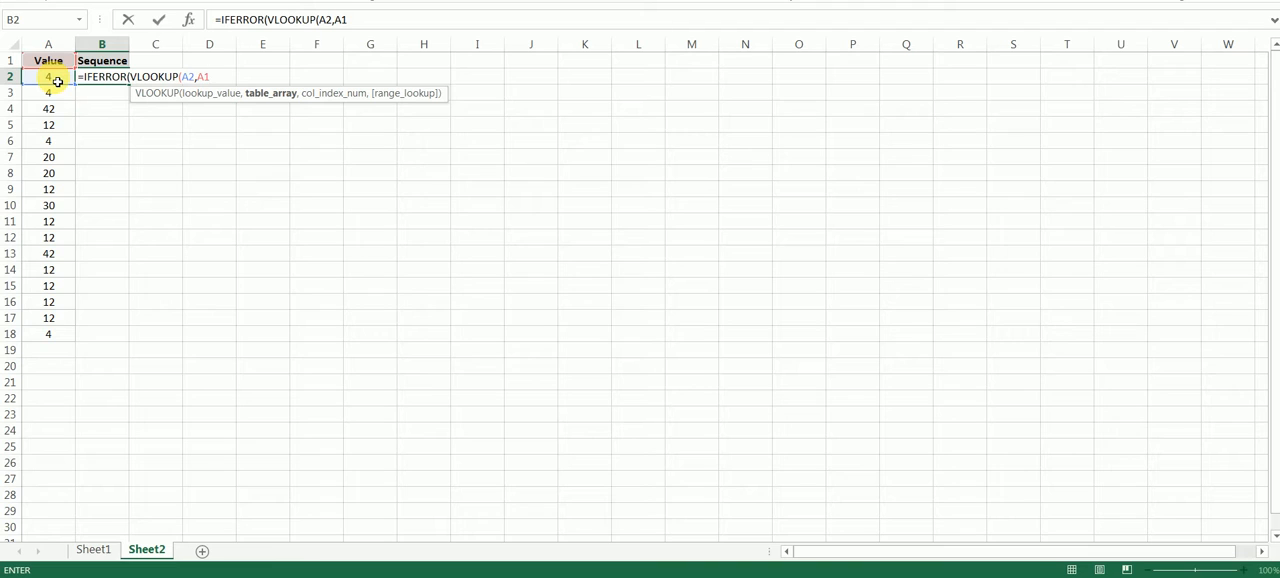
pyautogui.press('f4')
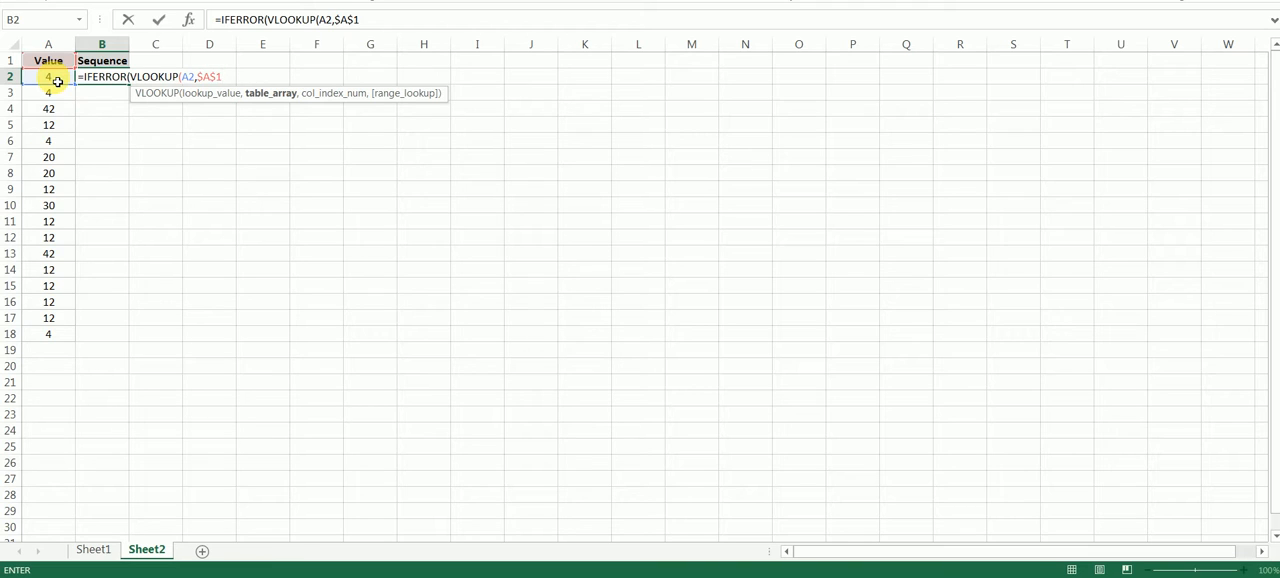
pyautogui.write(':')
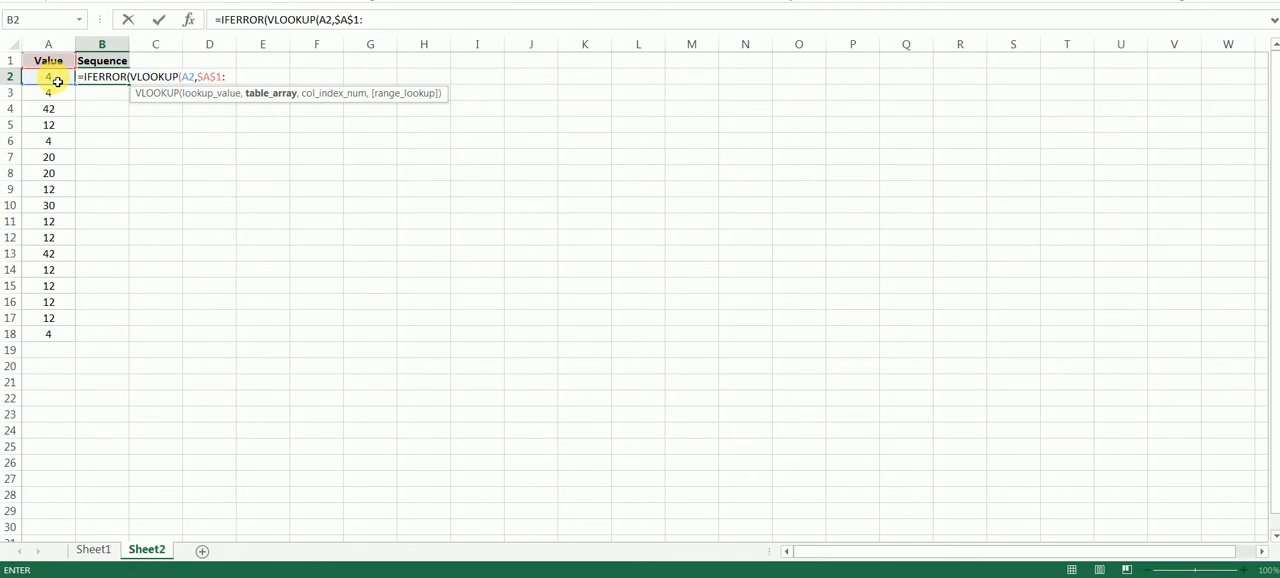
pyautogui.write('B1')
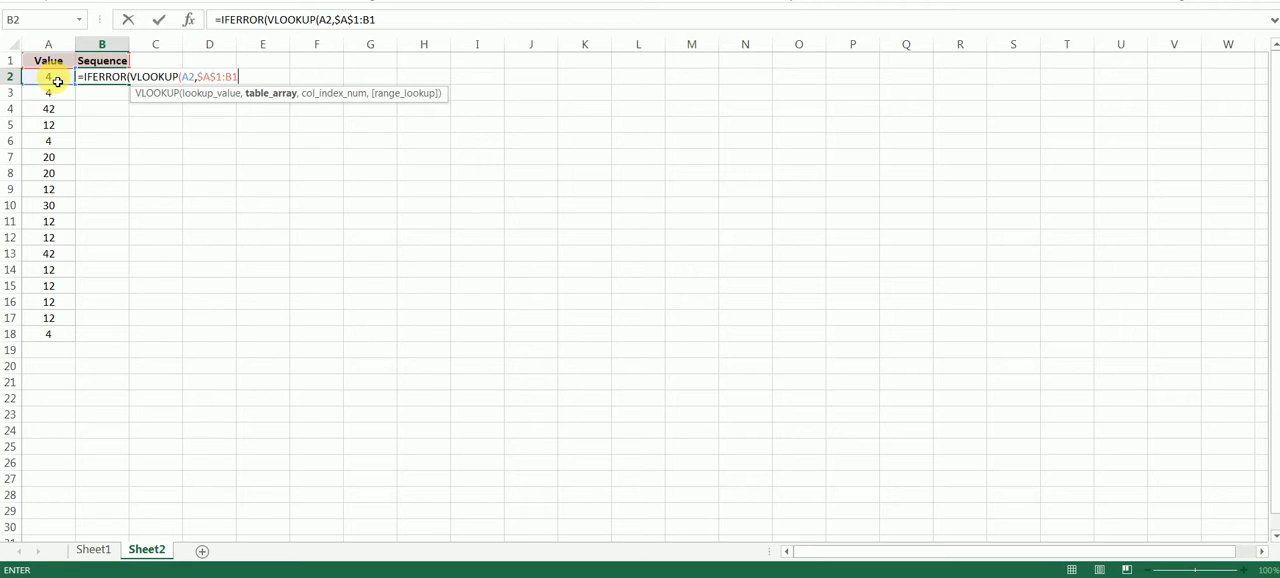
pyautogui.write(',')
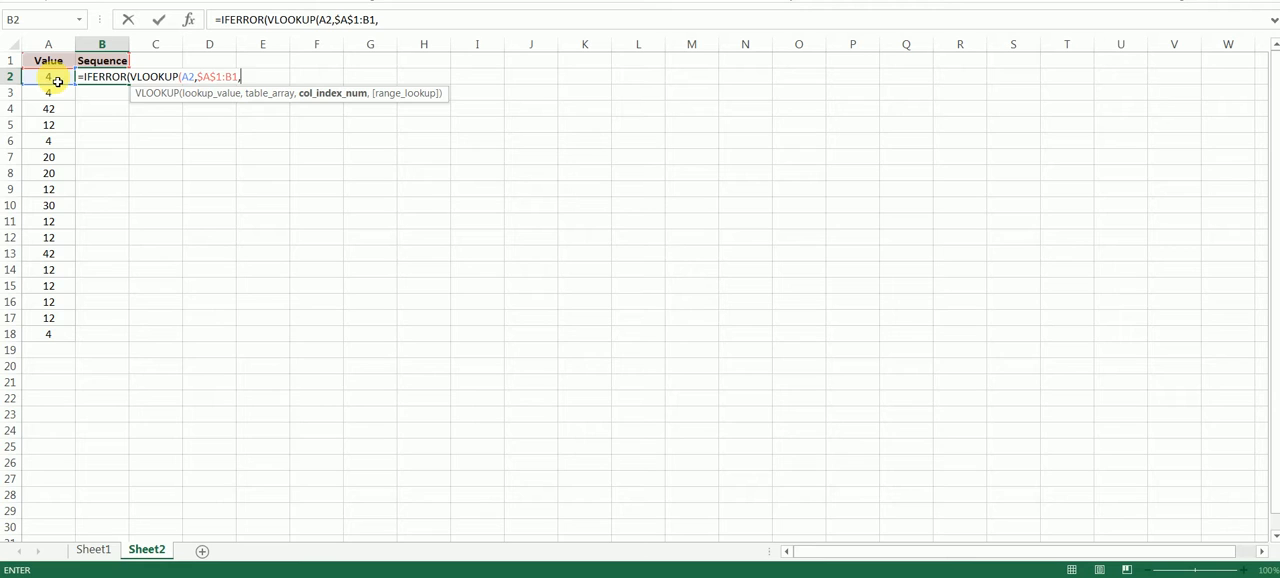
pyautogui.write('2,')
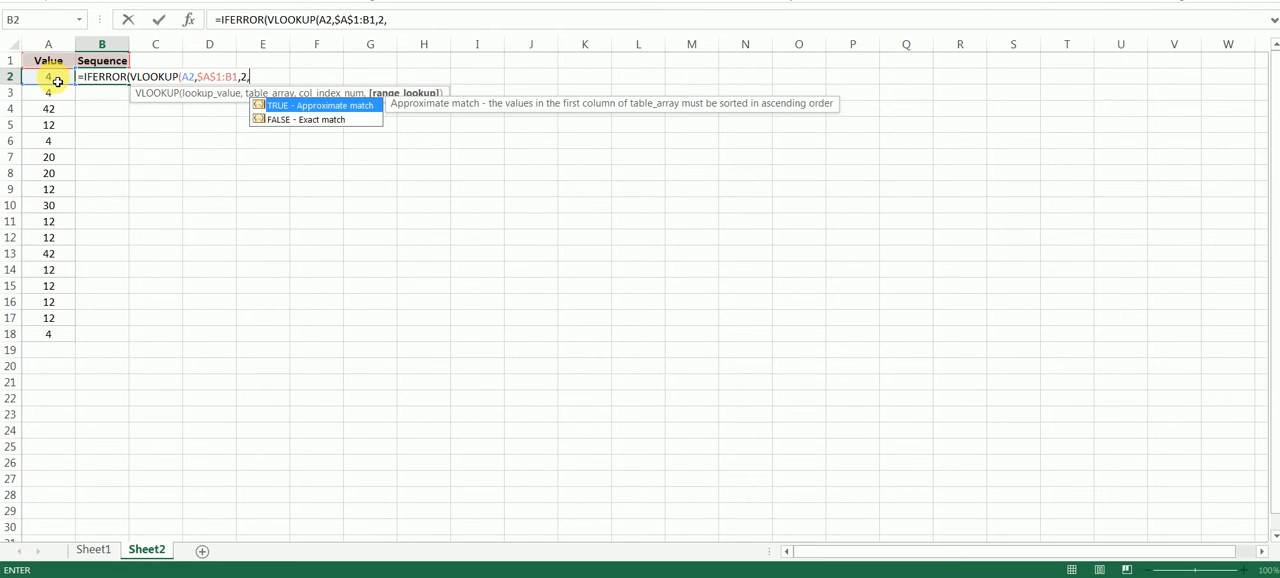
pyautogui.write('FALSE)')
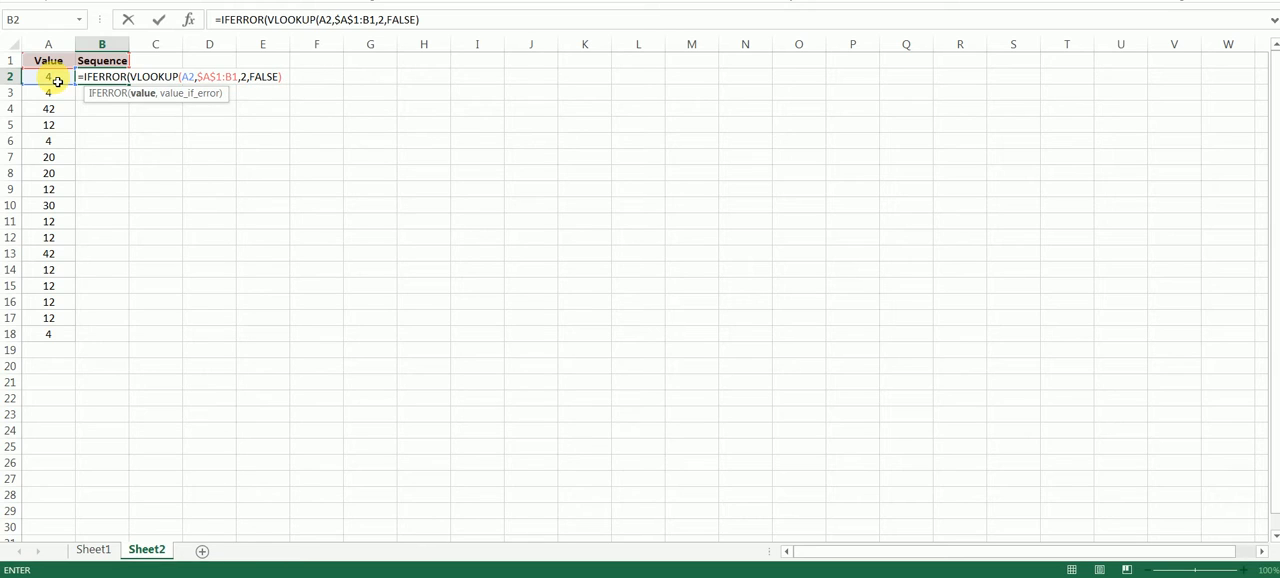
# Step: Add the IFERROR fallback SUM(MAX( starting at absolute reference $B$1
pyautogui.write(',')
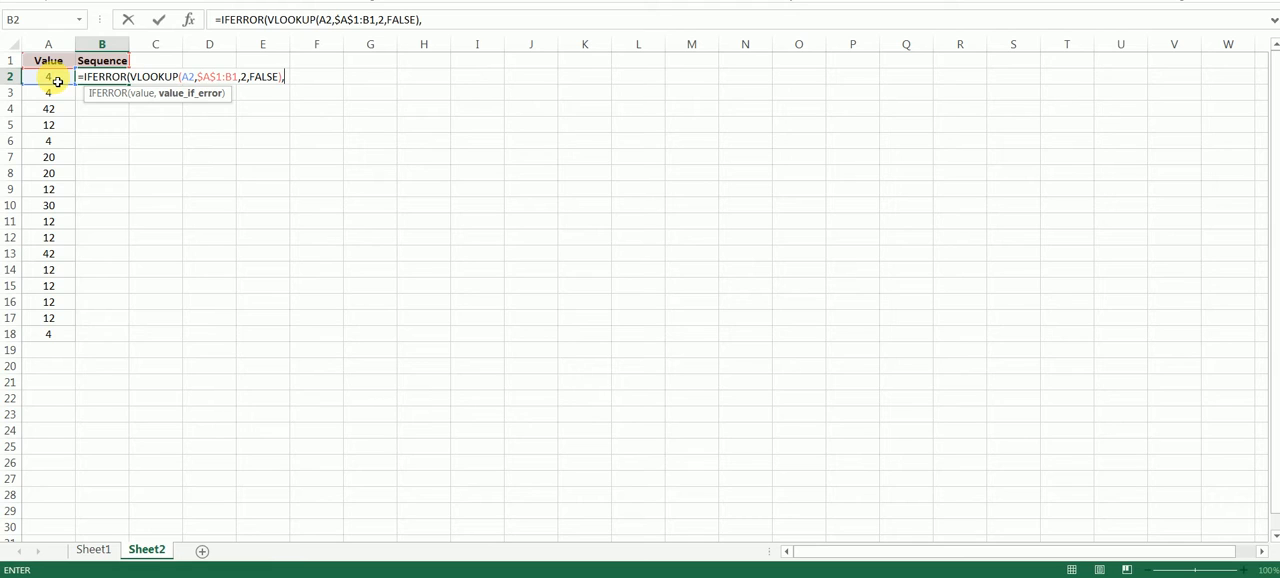
pyautogui.write('s')
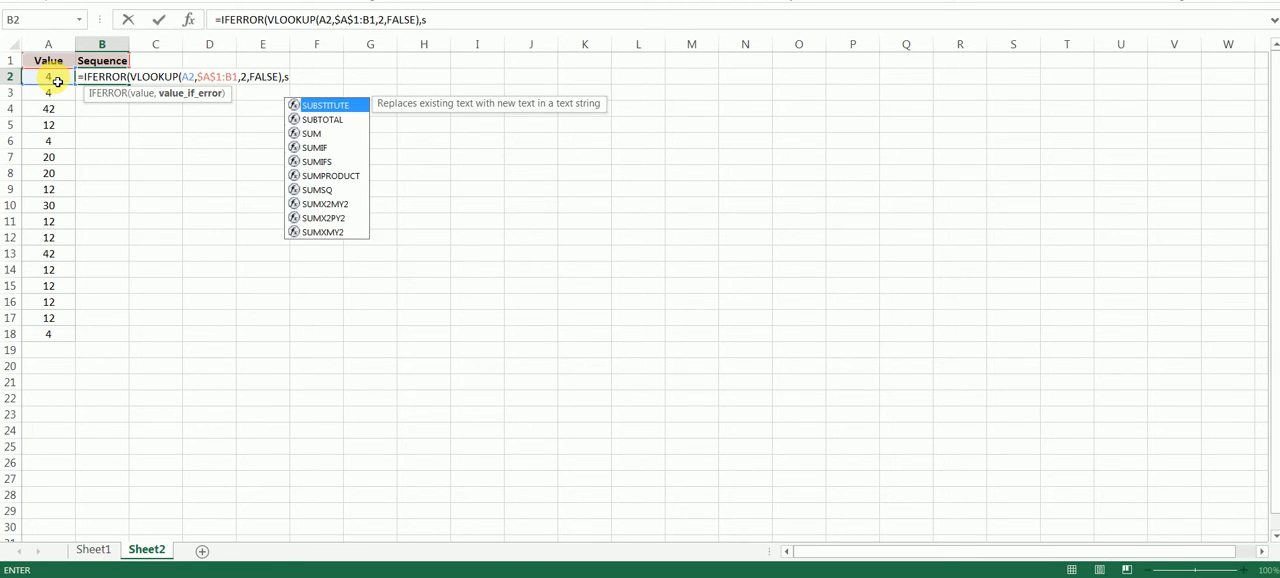
pyautogui.write('UM(')
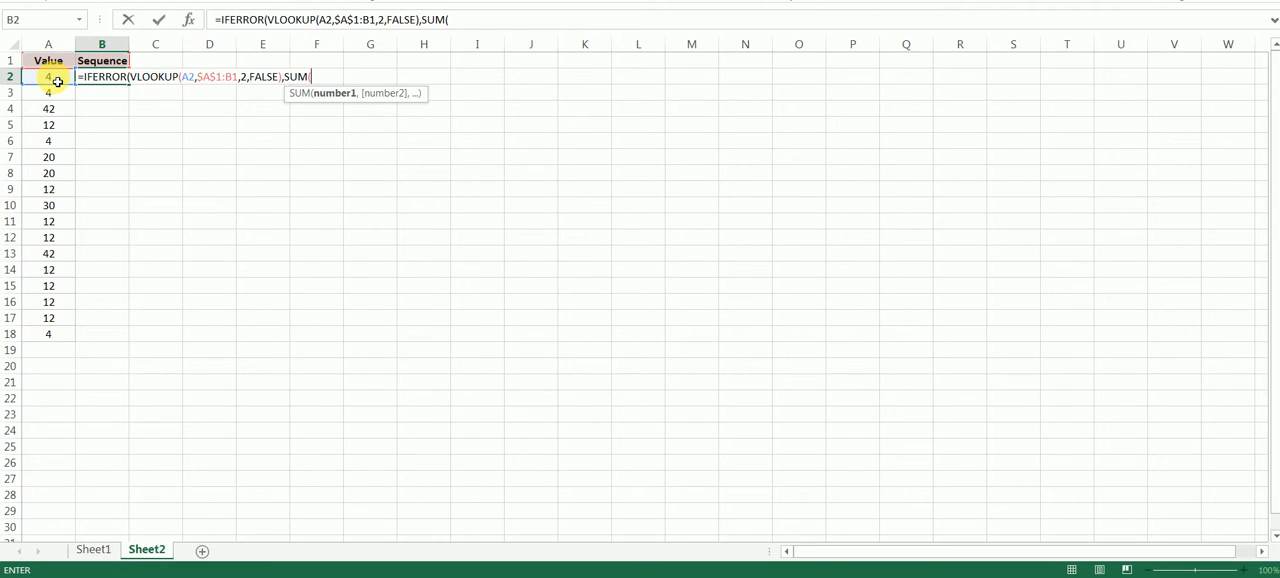
pyautogui.write('max')
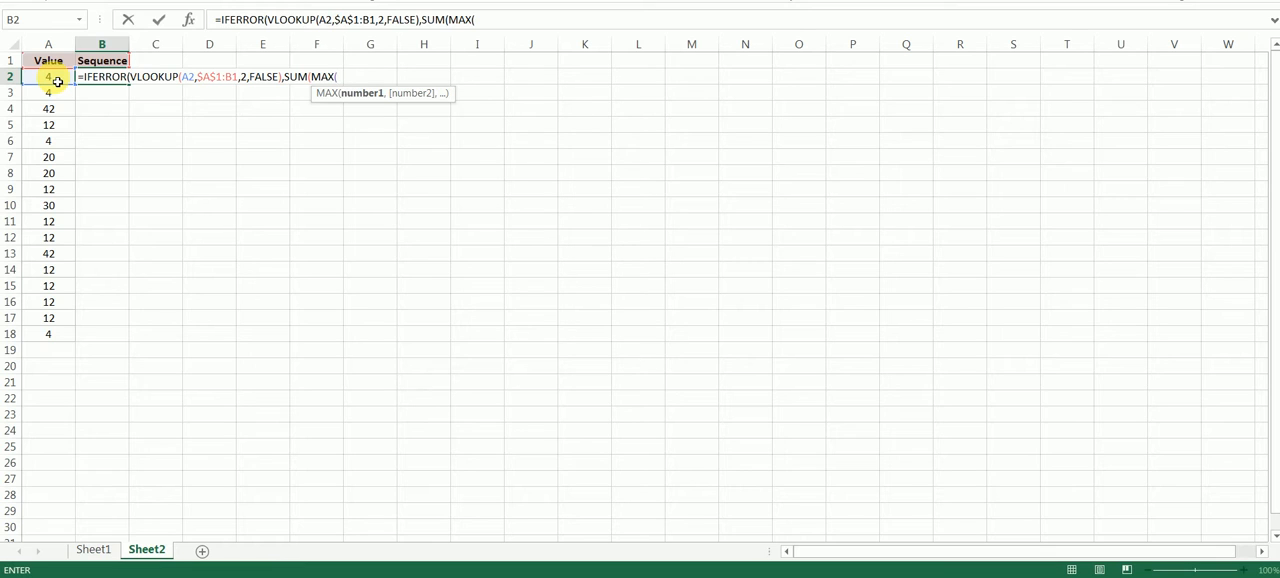
pyautogui.write('B1')
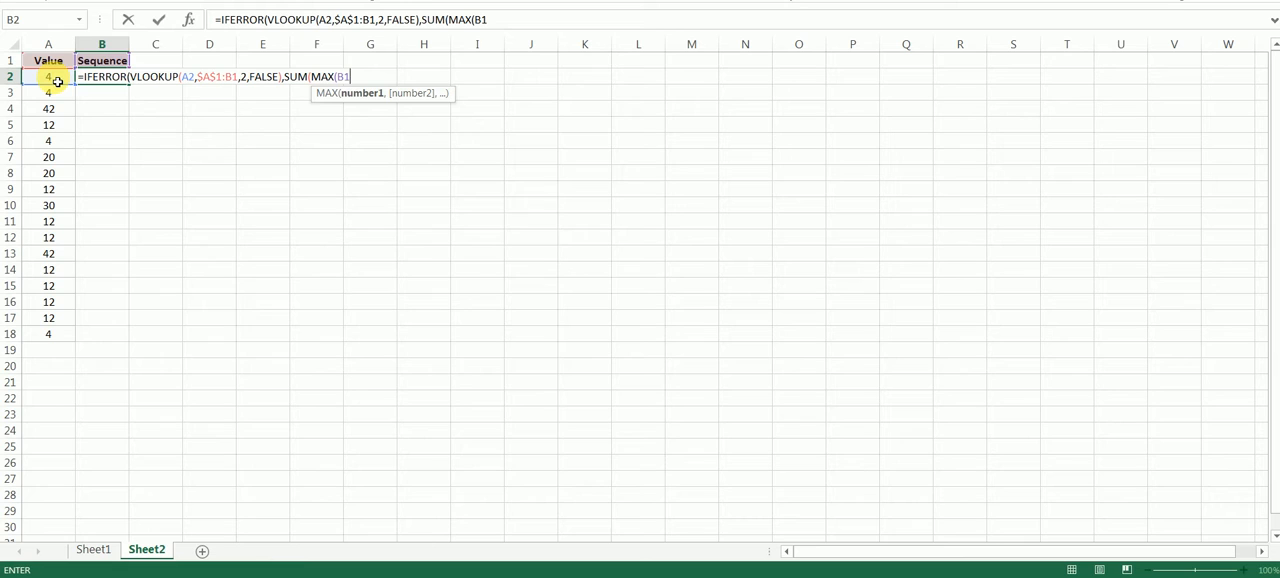
pyautogui.press('F4')
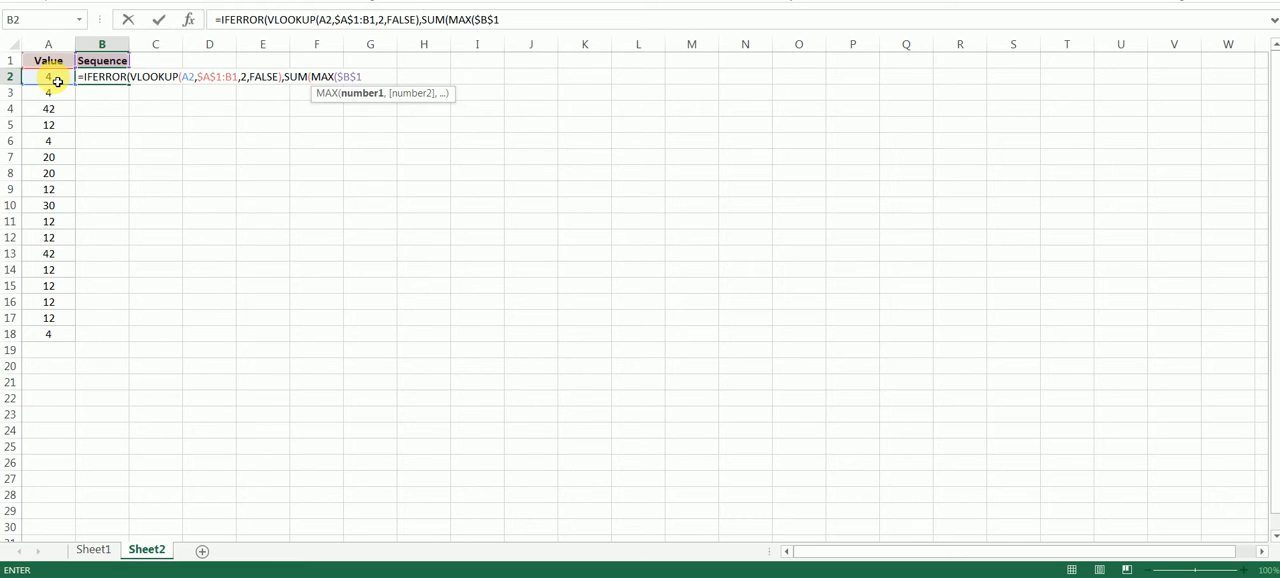
# Step: Finish the fallback as SUM(MAX($B$1:B1),1 so new values get the next sequence number
pyautogui.write(':B')
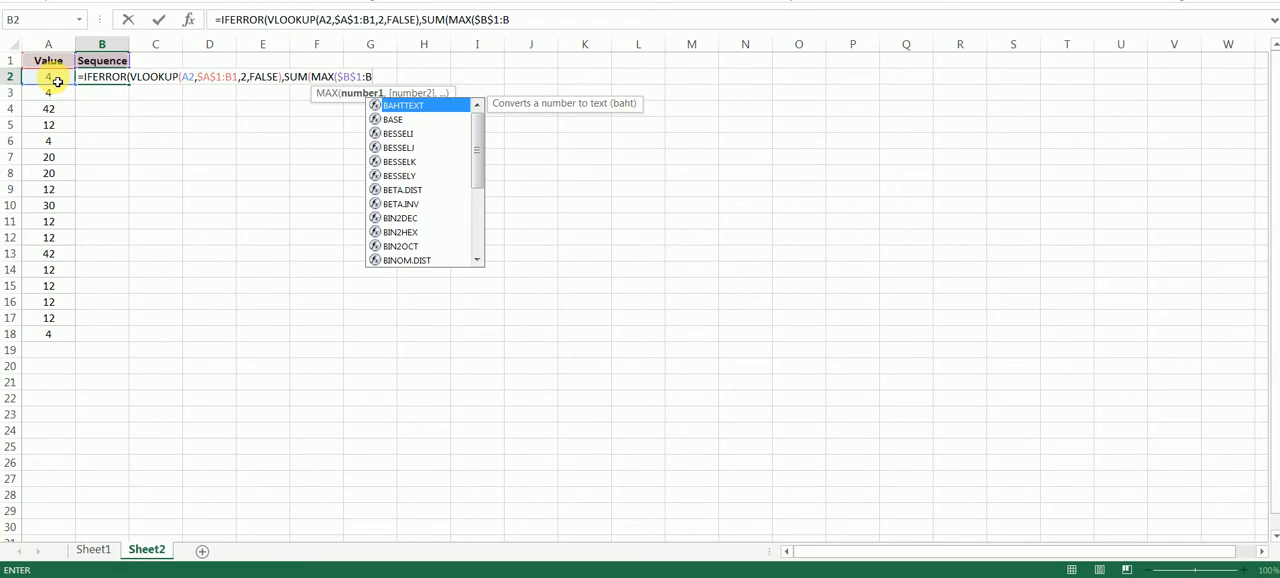
pyautogui.write('1')
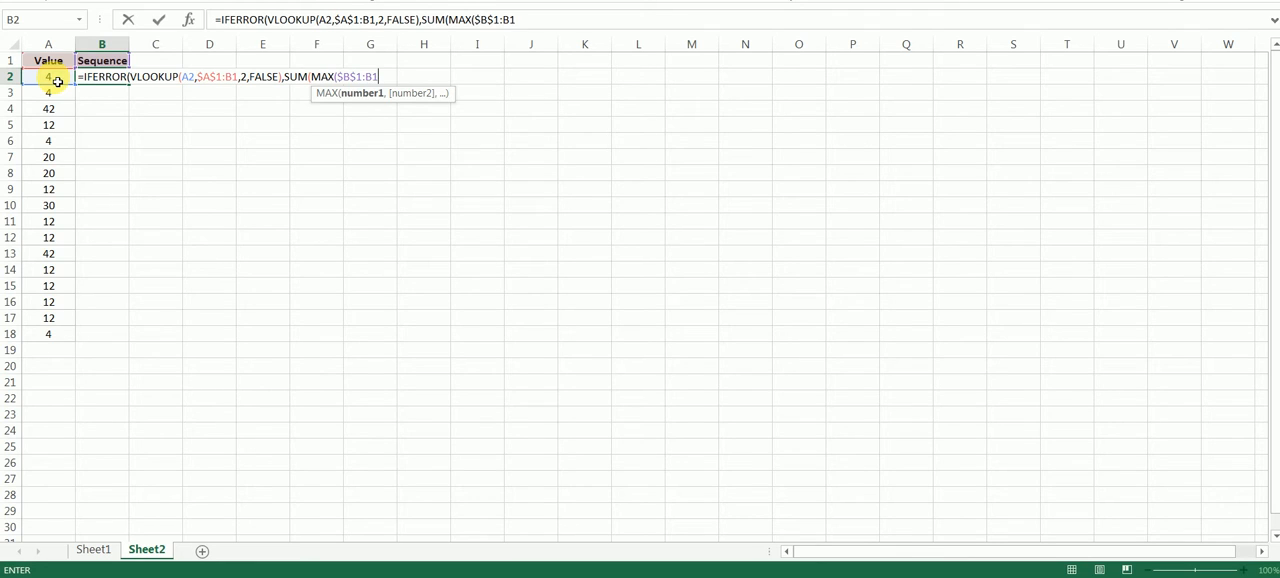
pyautogui.write(')')
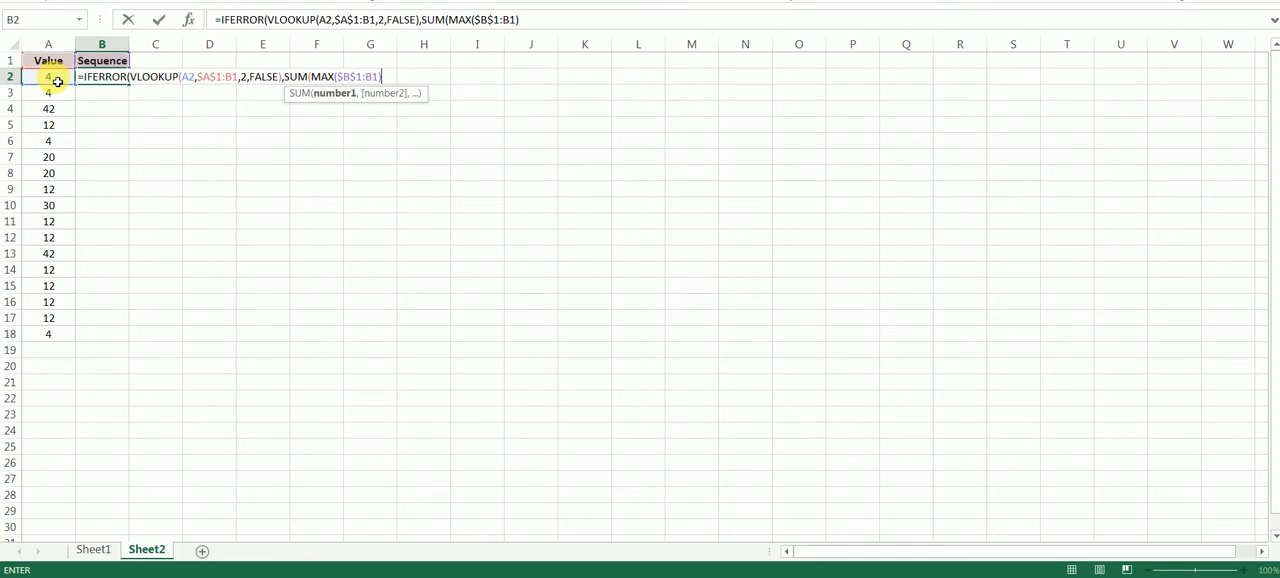
pyautogui.write(',')
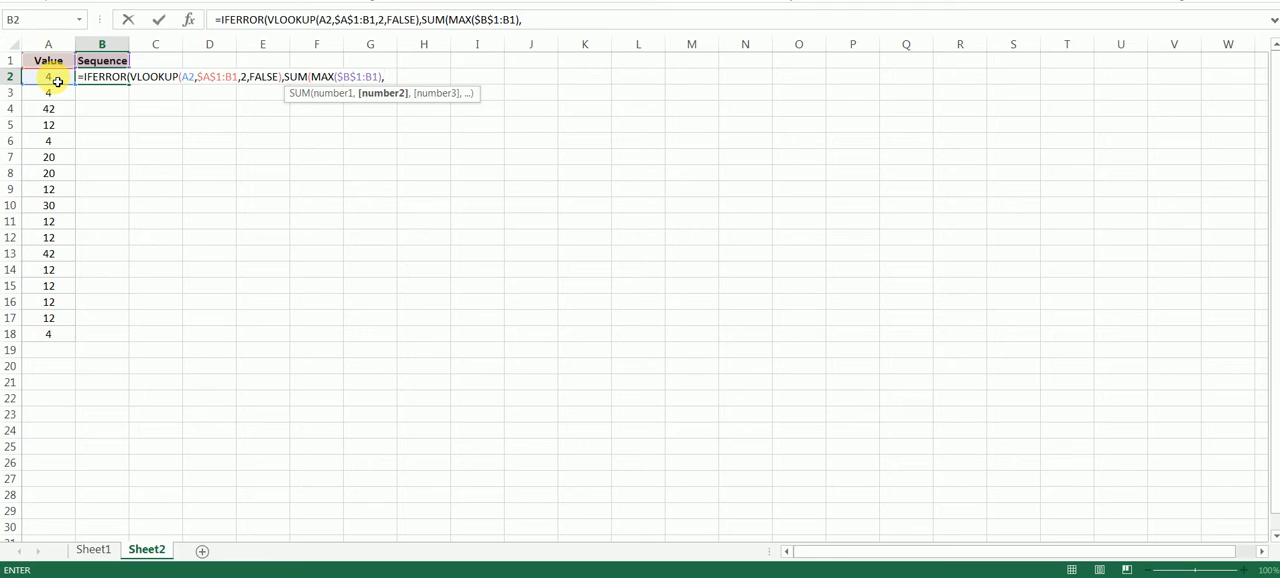
pyautogui.write('1))')
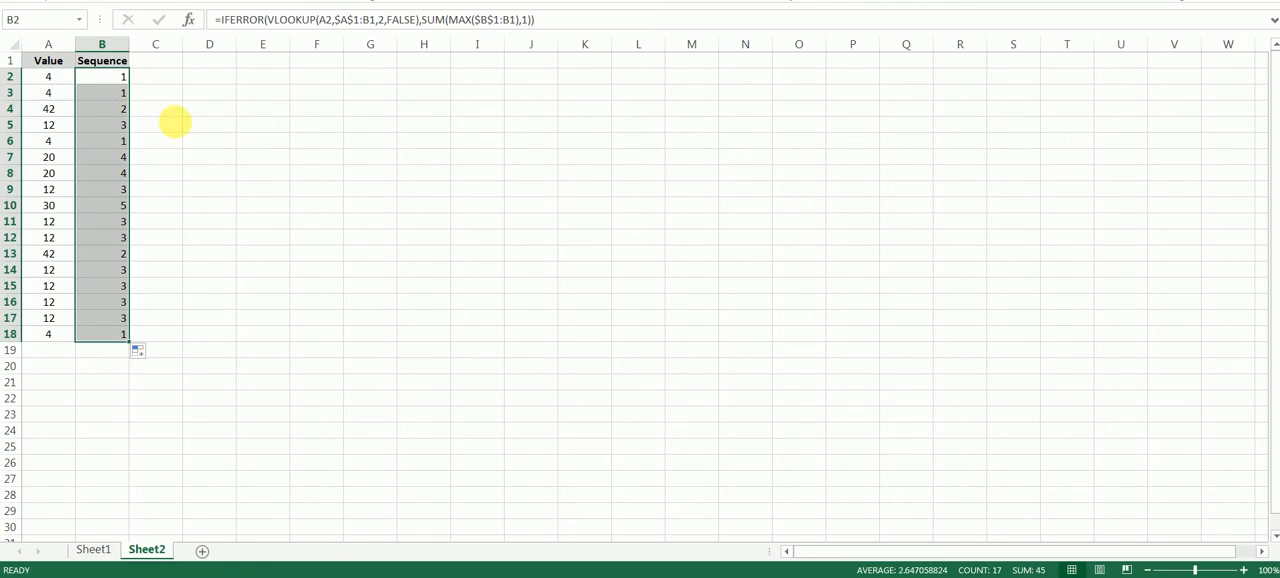
pyautogui.click(100, 108)
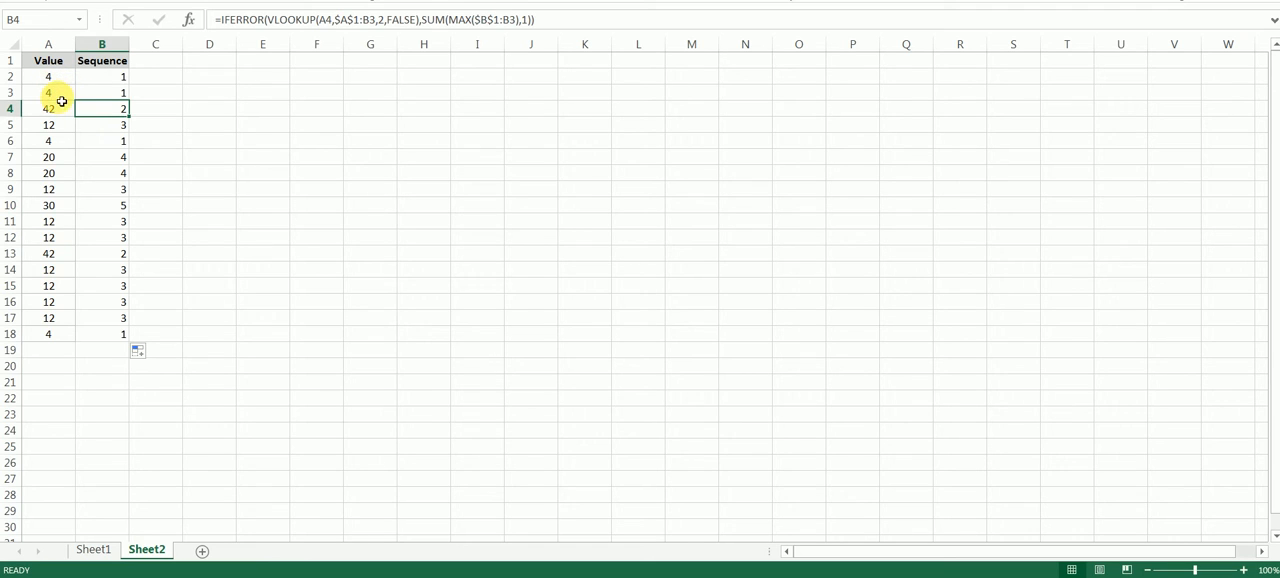
pyautogui.click(100, 92)
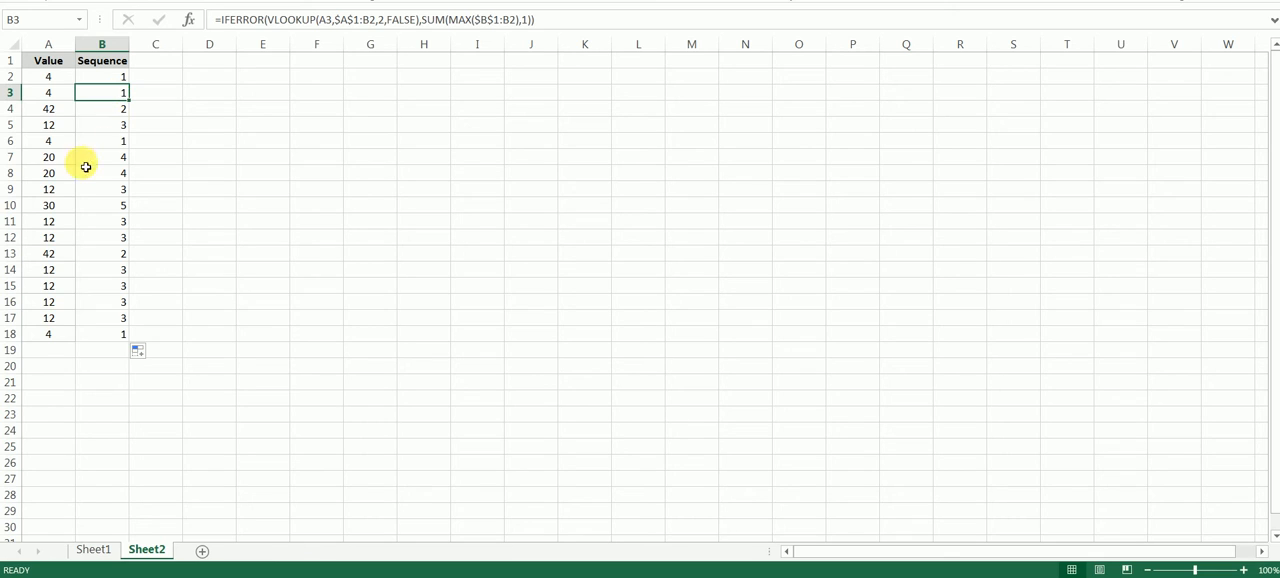
pyautogui.click(48, 156)
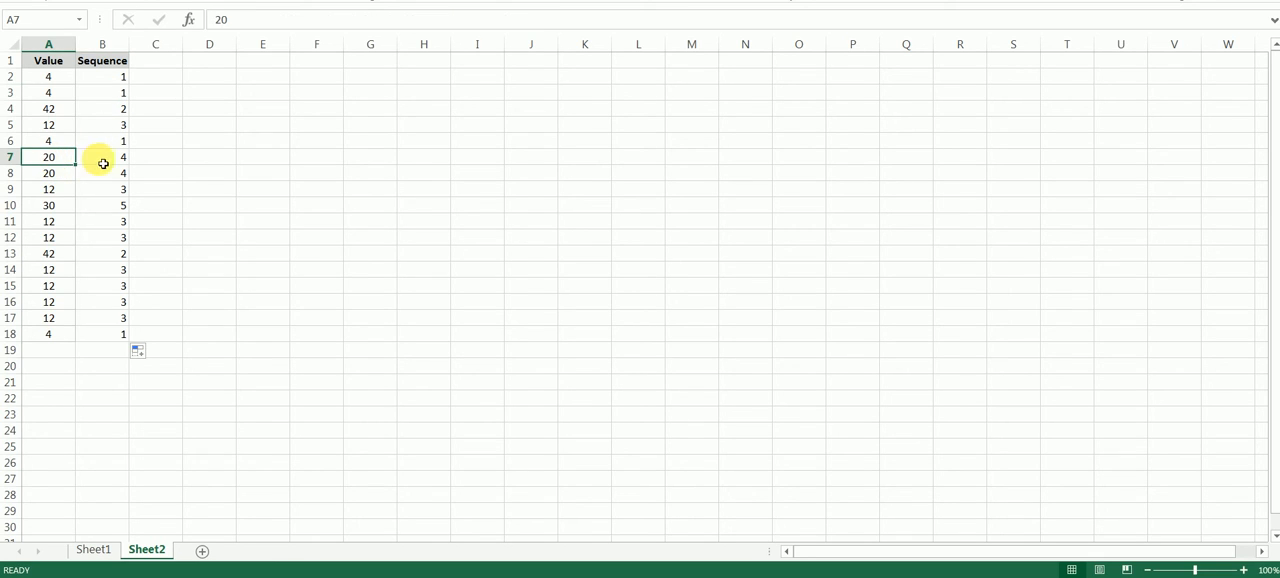
pyautogui.click(100, 156)
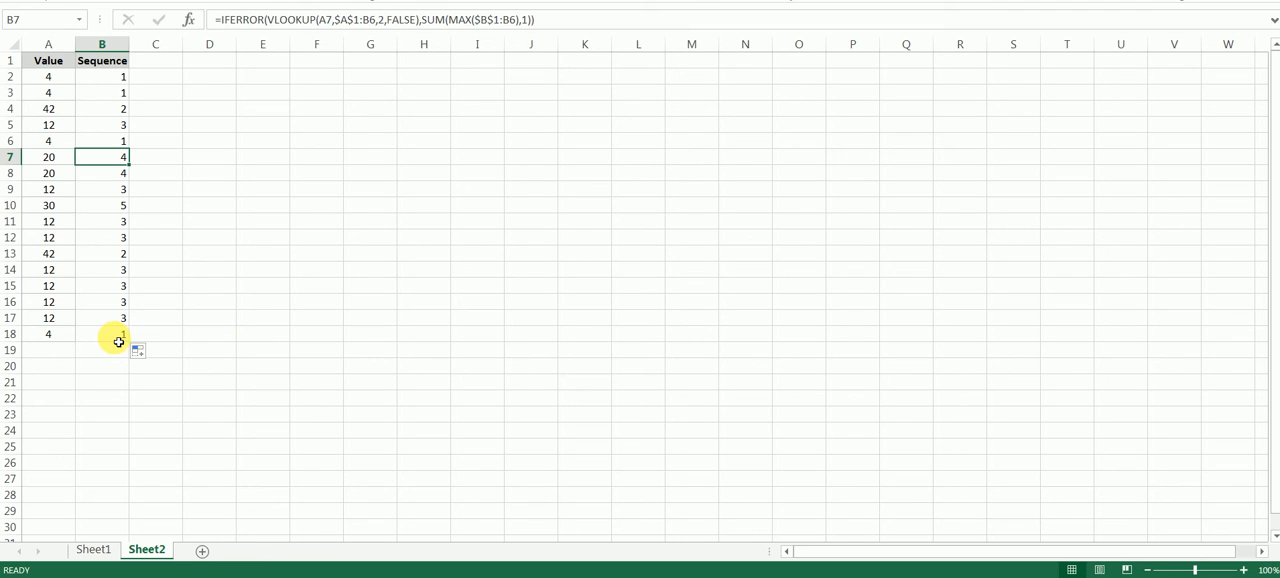
pyautogui.click(262, 332)
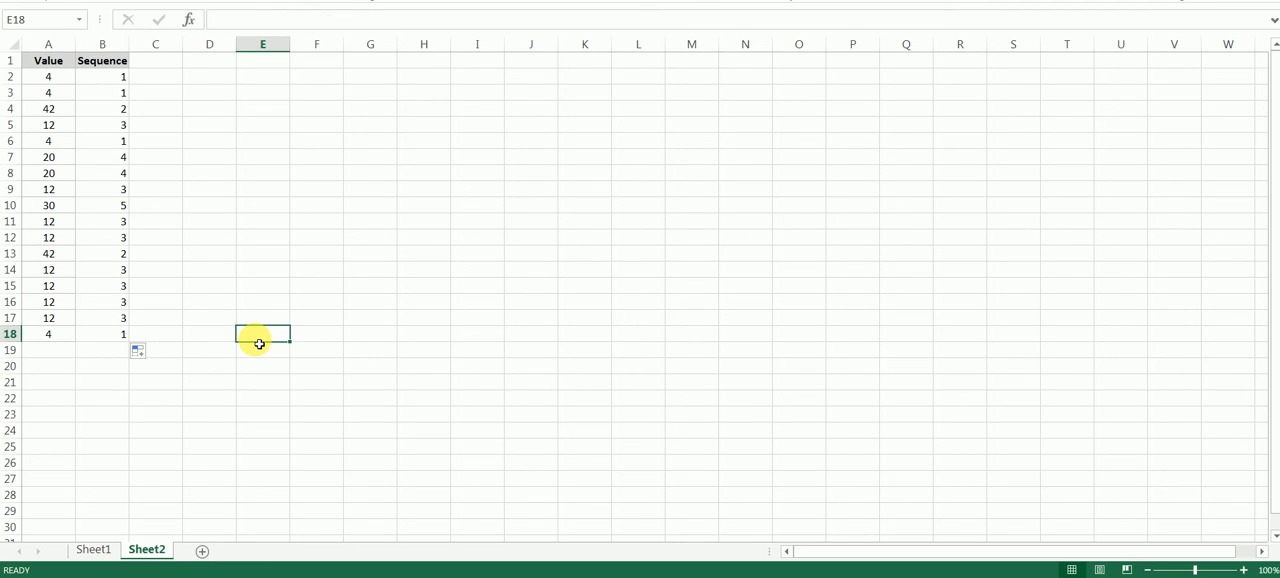